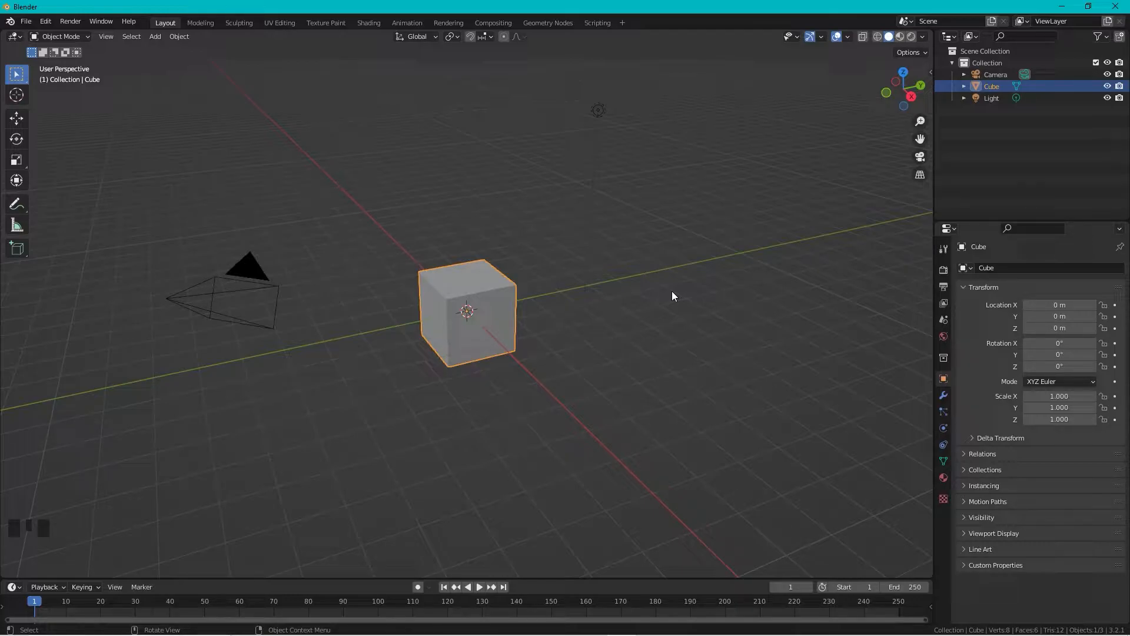
- Enable the Add Mesh: BoltFactory add-on in Preferences by searching 'bo', then close Preferences
left_click(44, 21)
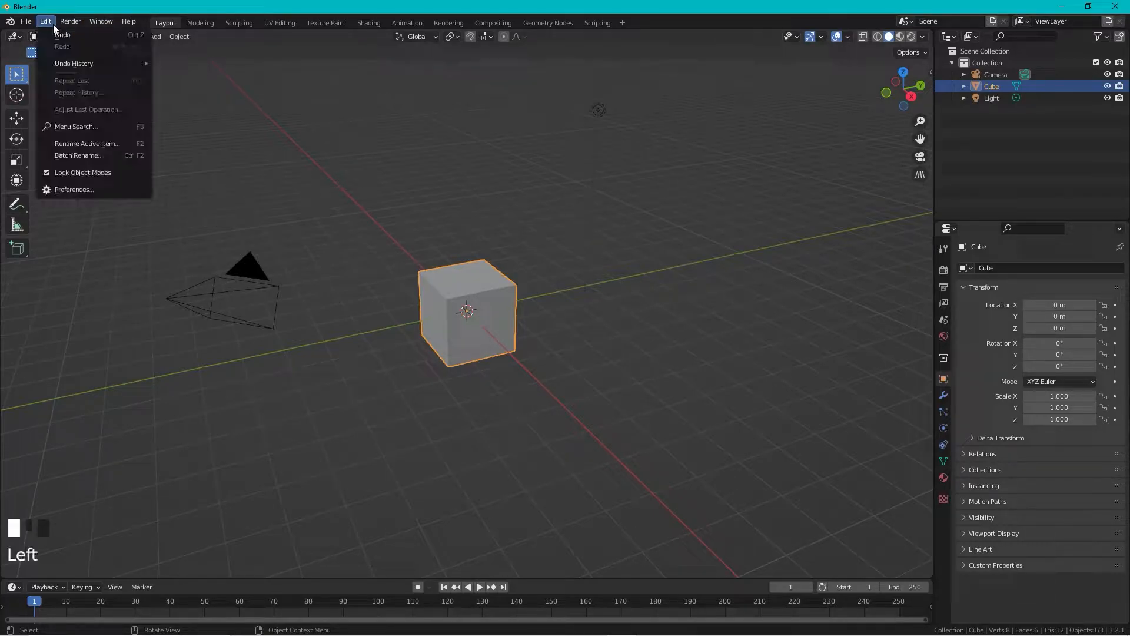
left_click(73, 190)
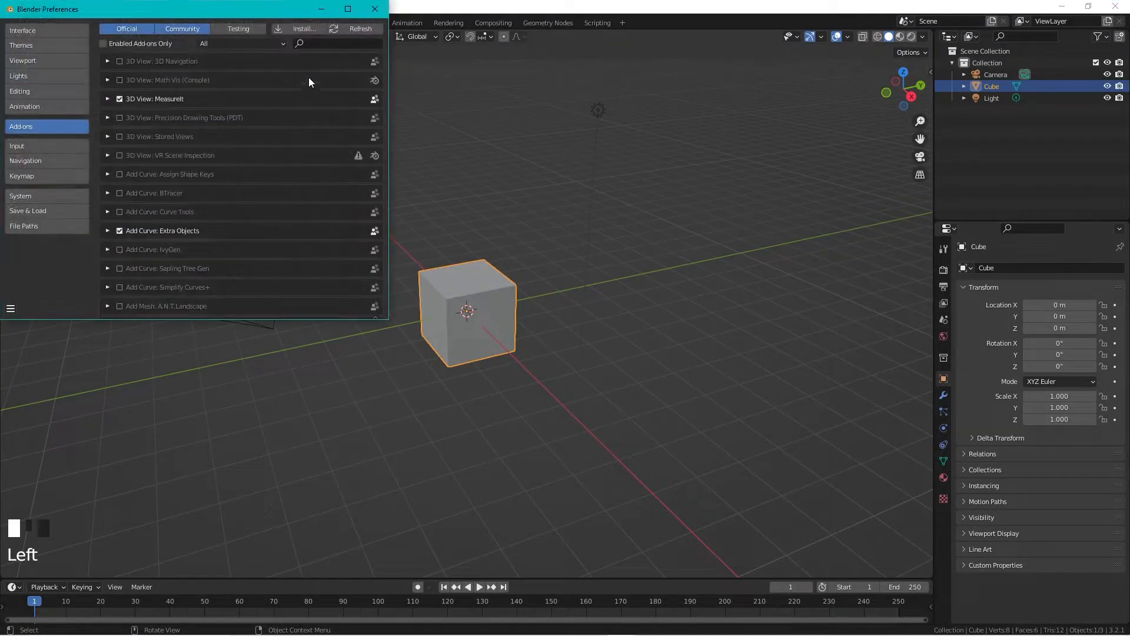
type("bolt")
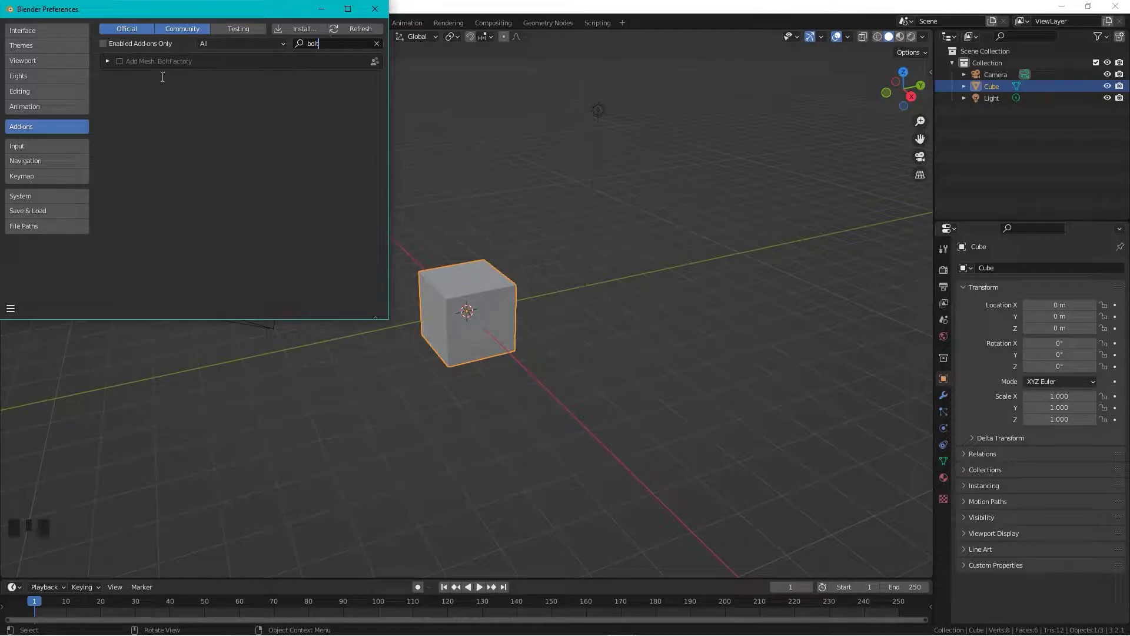
left_click(119, 60)
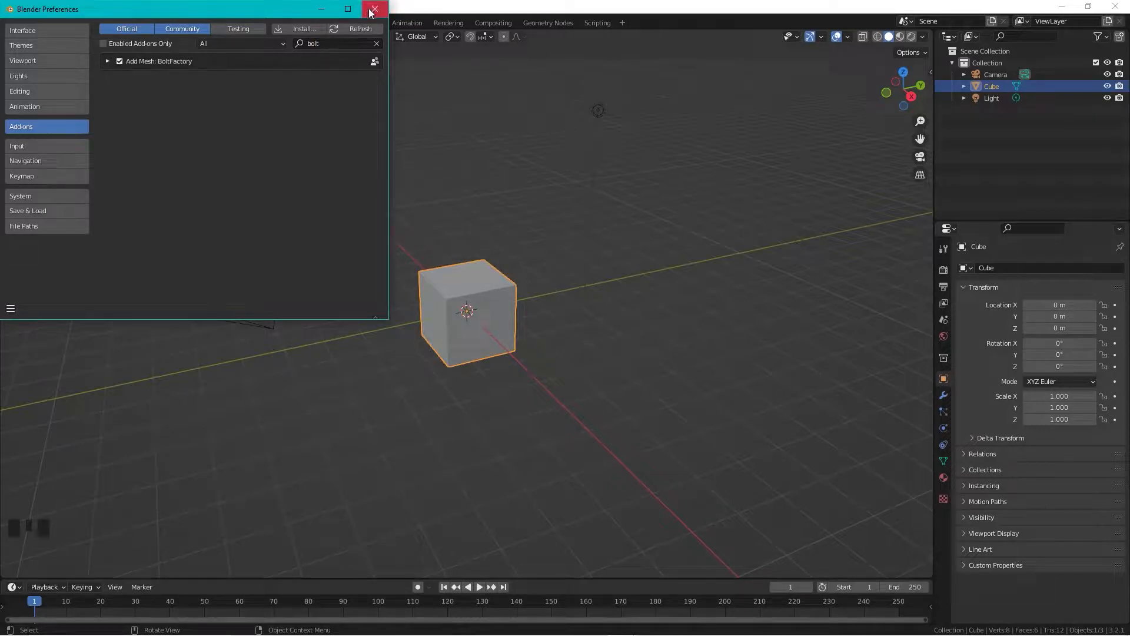
left_click(373, 8)
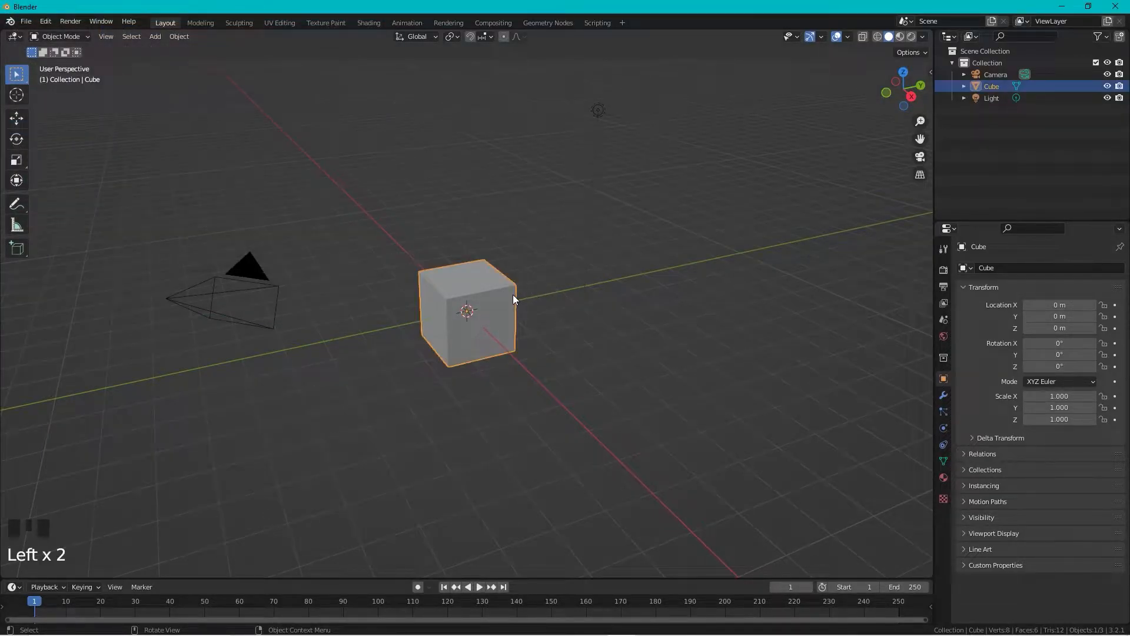
- Delete the default cube and bring up the Shift+A add-object list
key("Delete")
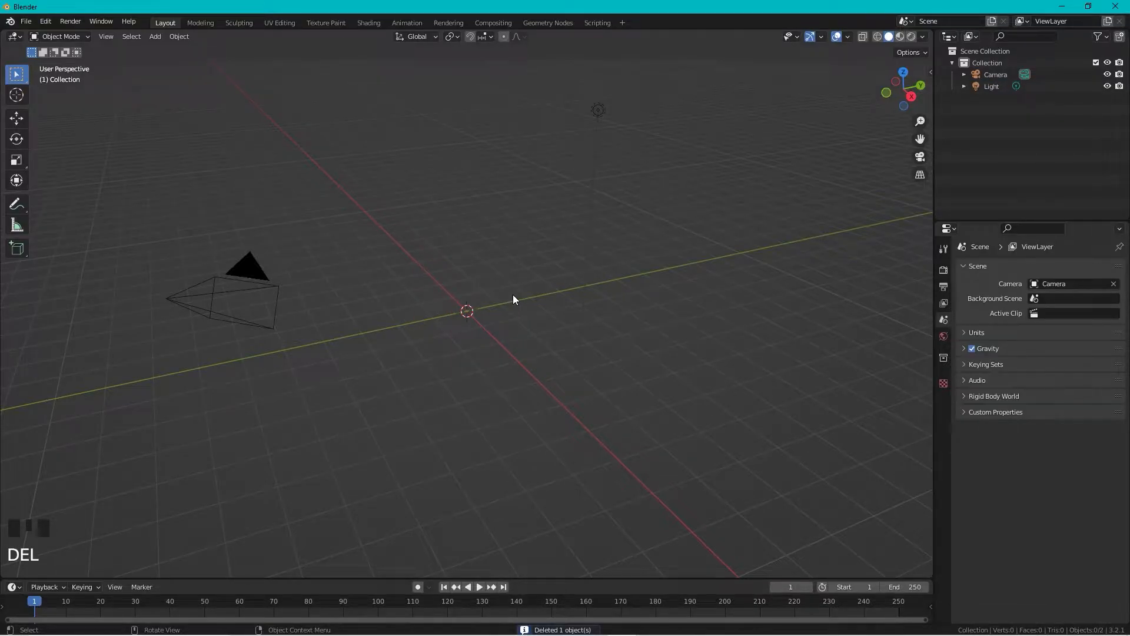
key("shift+a")
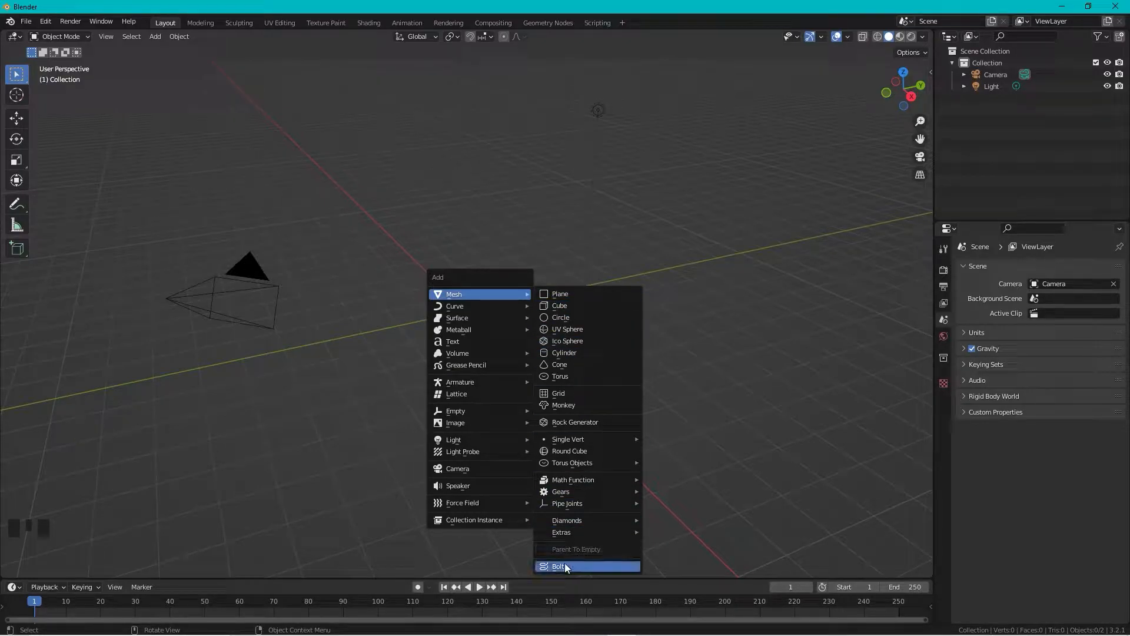
- Add a Bolt mesh at the origin, glance at its presets, and list the Bit Type choices
left_click(558, 566)
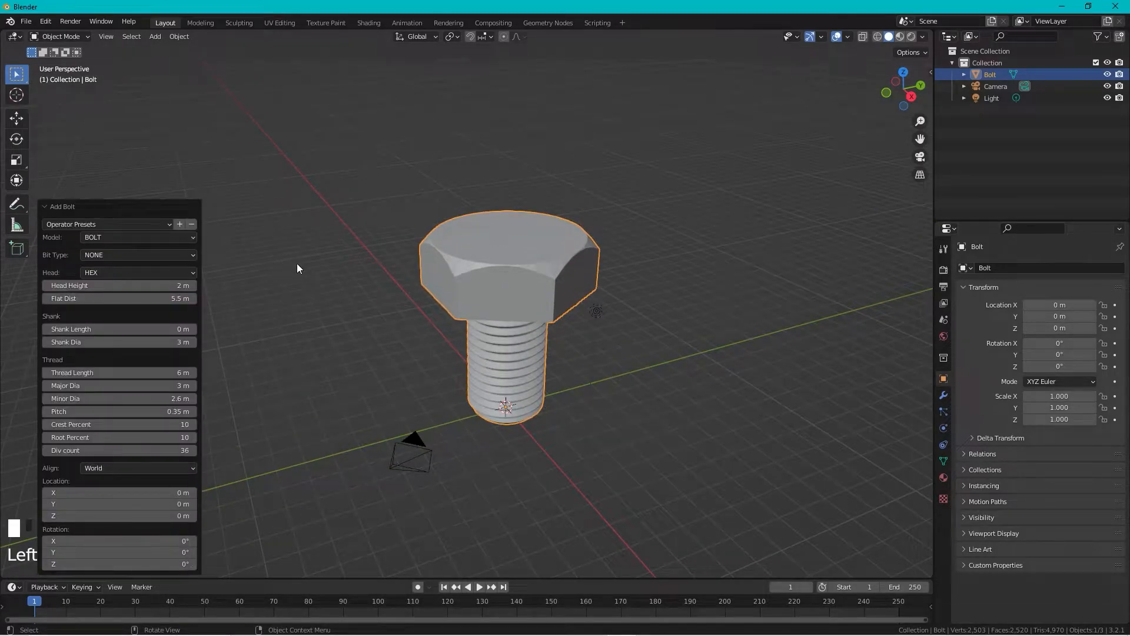
left_click(107, 224)
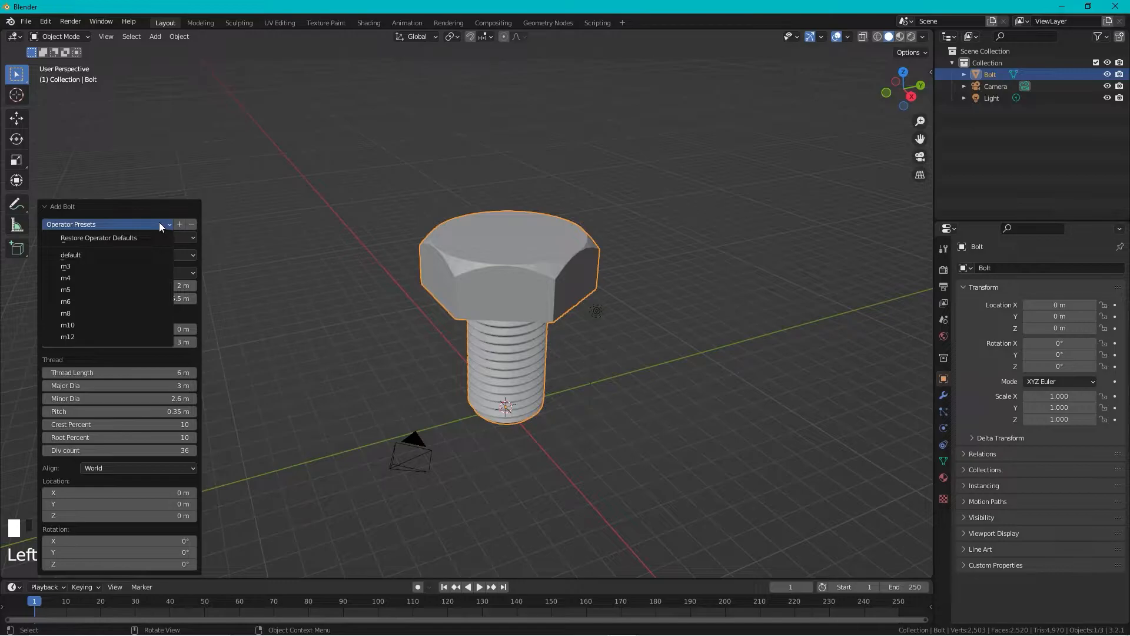
left_click(168, 224)
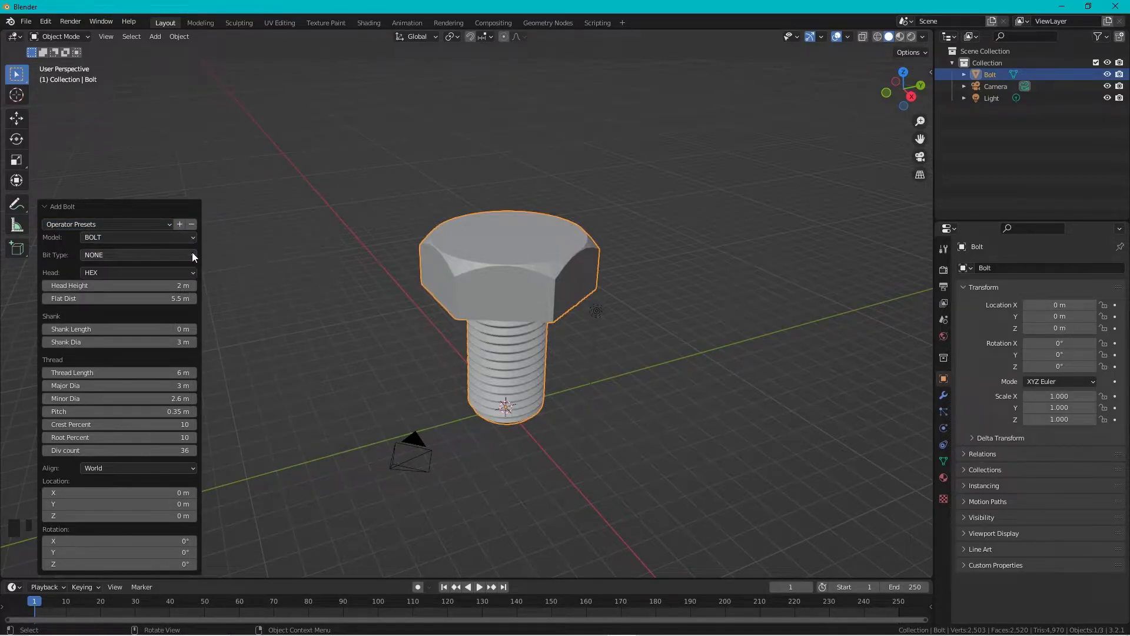
left_click(139, 254)
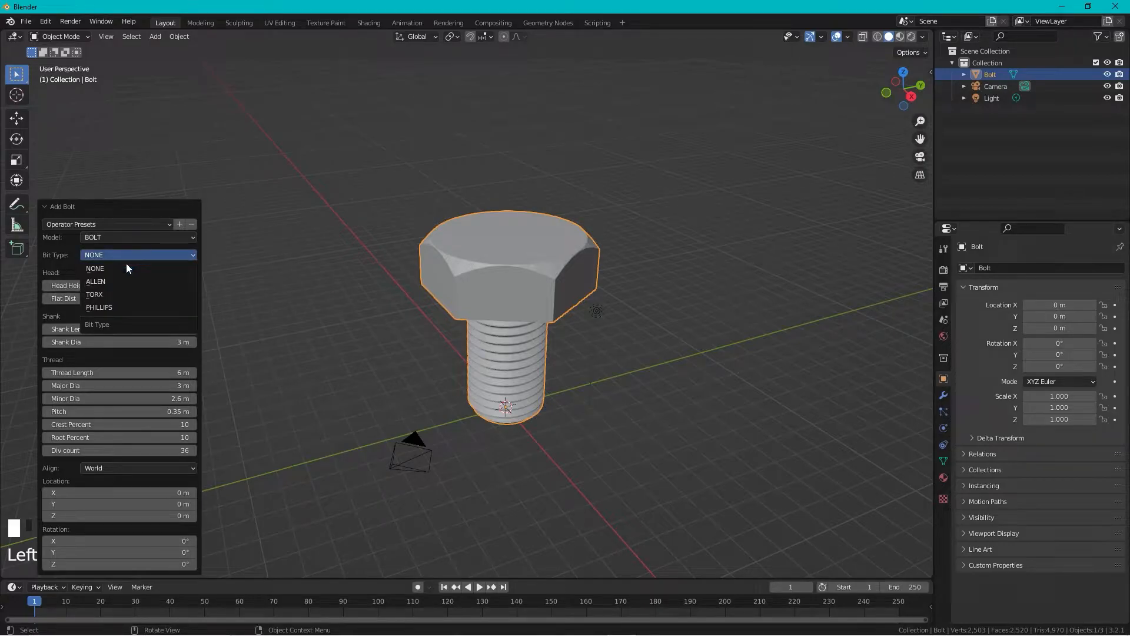
- Set Bit Type ALLEN and Head CAP, then switch the Model to NUT
left_click(94, 282)
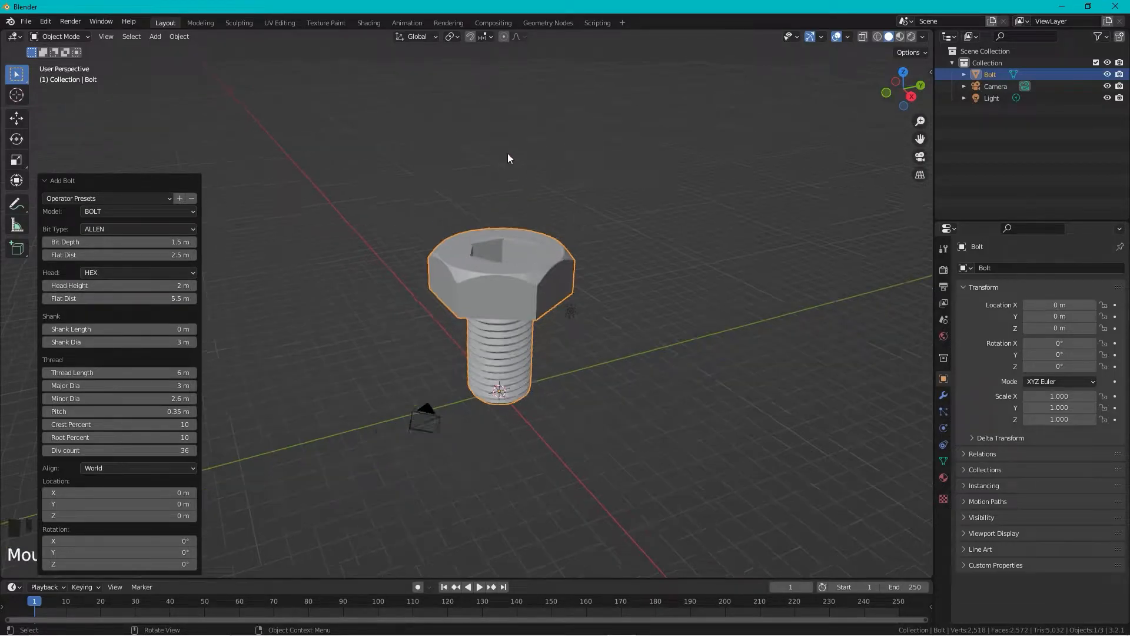
left_click(136, 272)
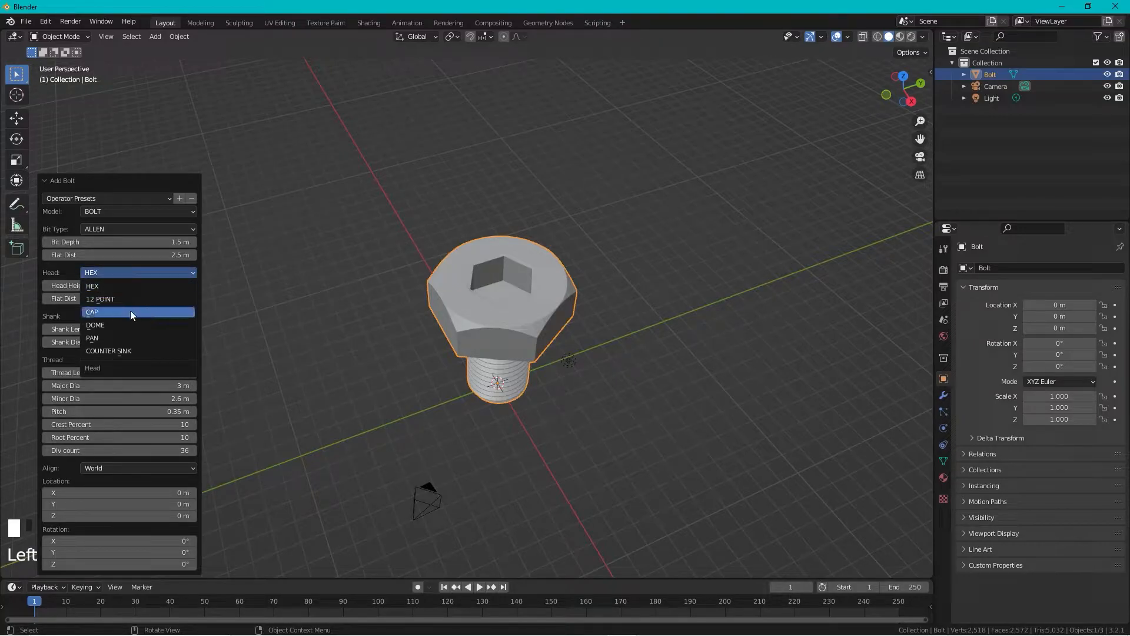
left_click(92, 311)
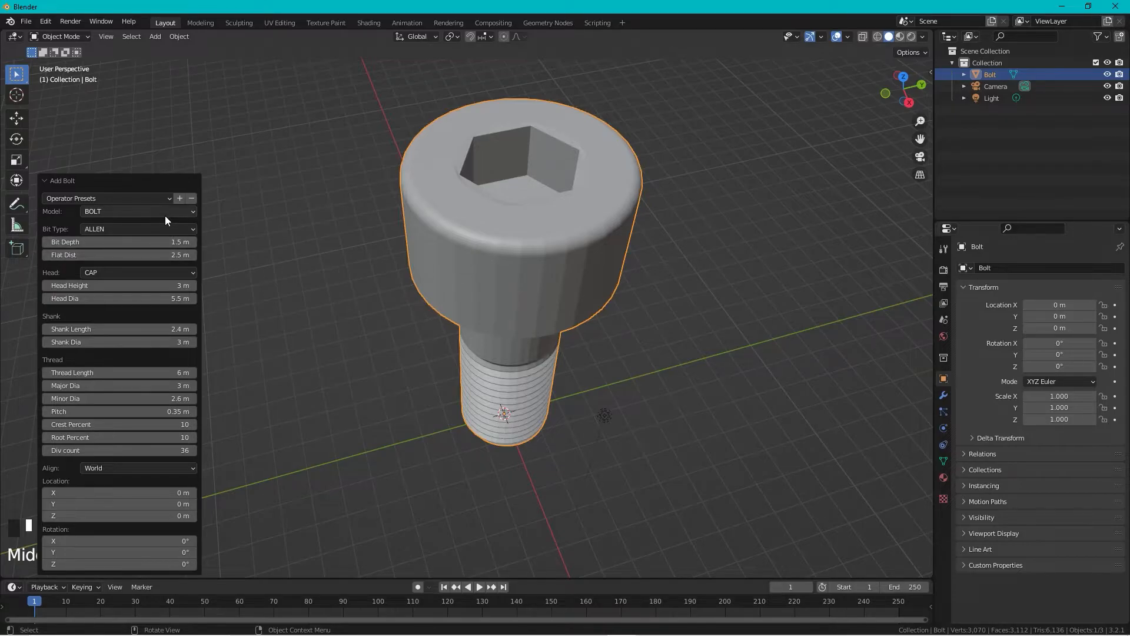
mouse_move(137, 211)
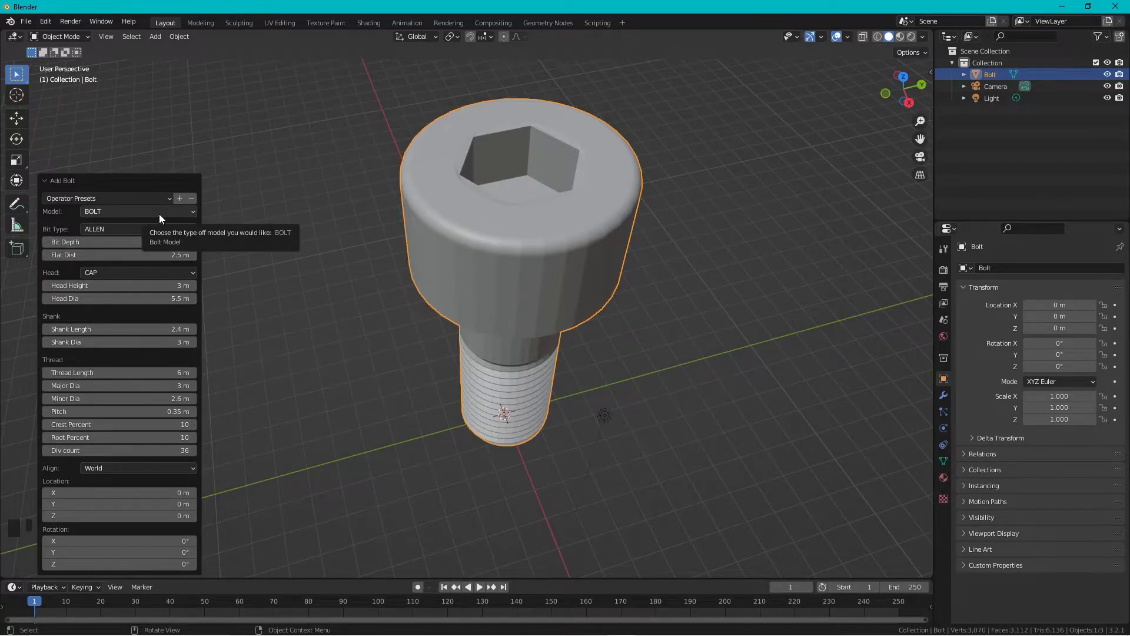
left_click(137, 210)
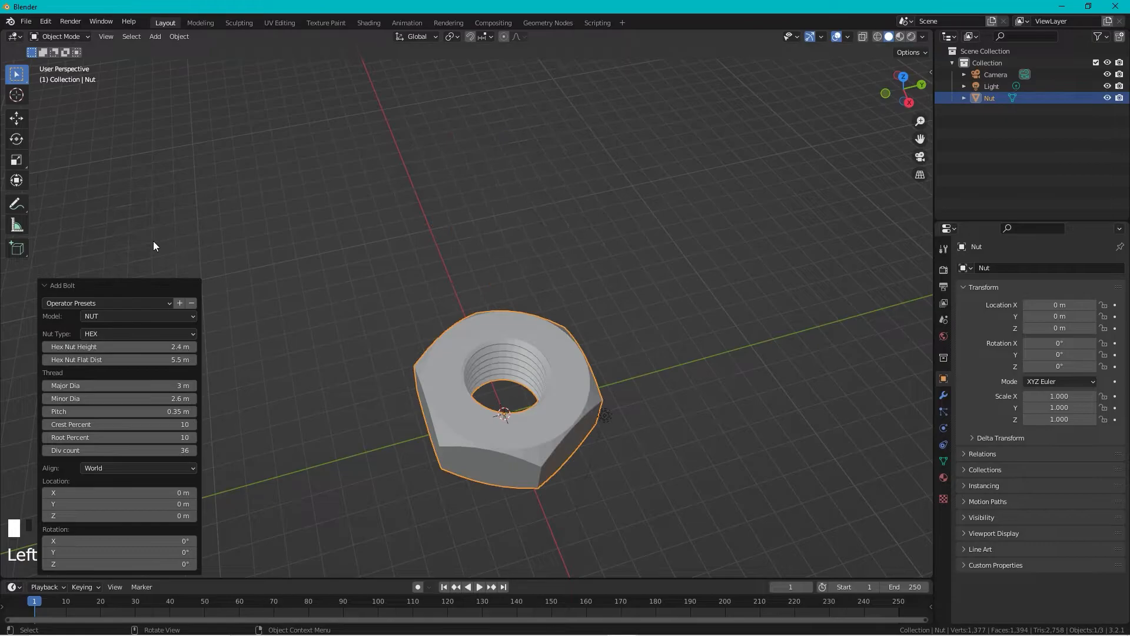
- Set the Model back to BOLT so a hex-head bolt replaces the nut
left_click(108, 303)
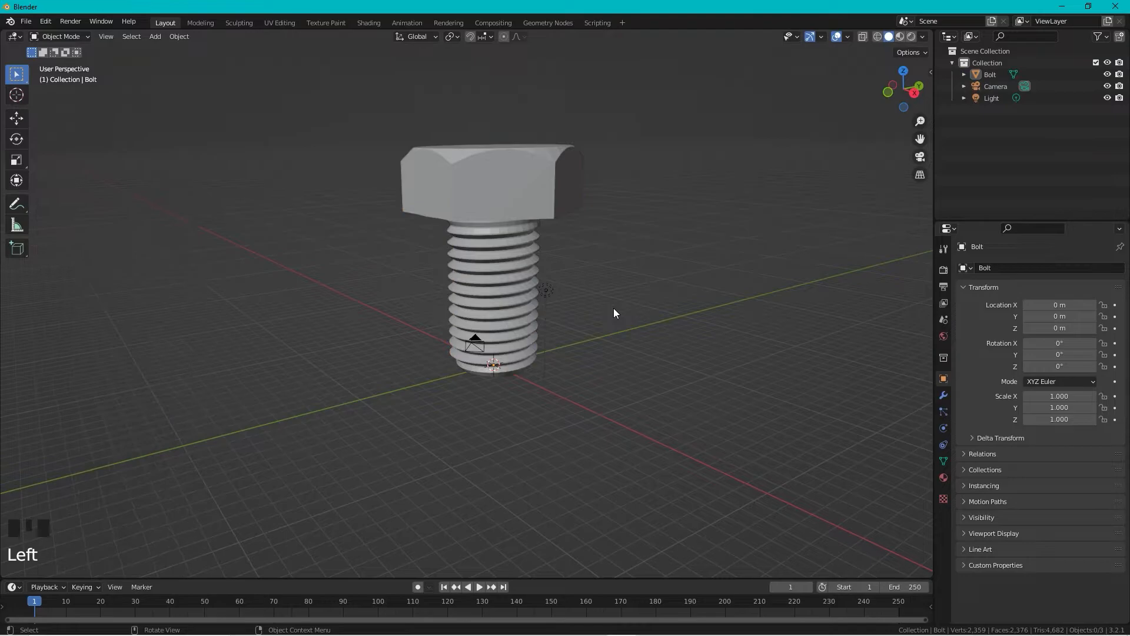
- Add a cube, scale it up, flatten it along Z and raise it around the bolt's thread
left_click(154, 36)
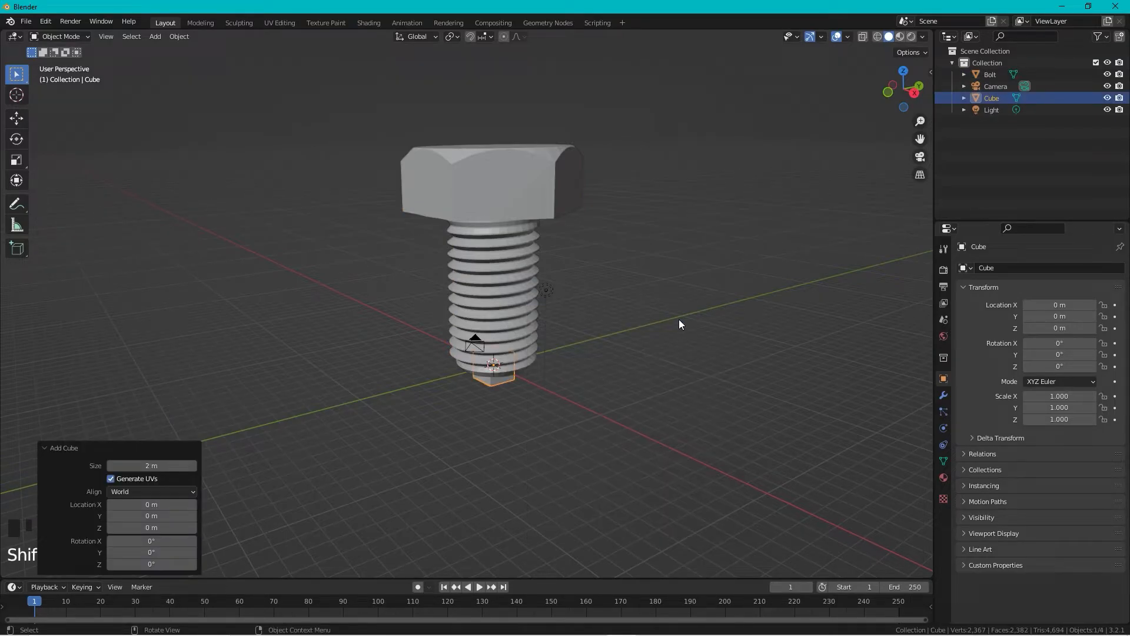
key("s")
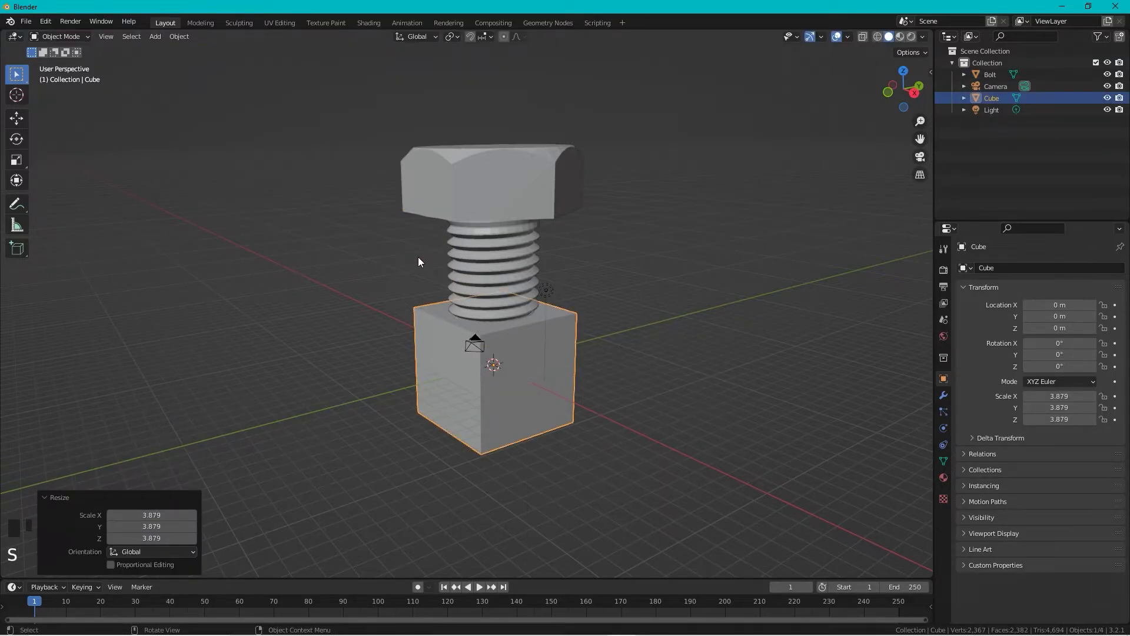
key("s")
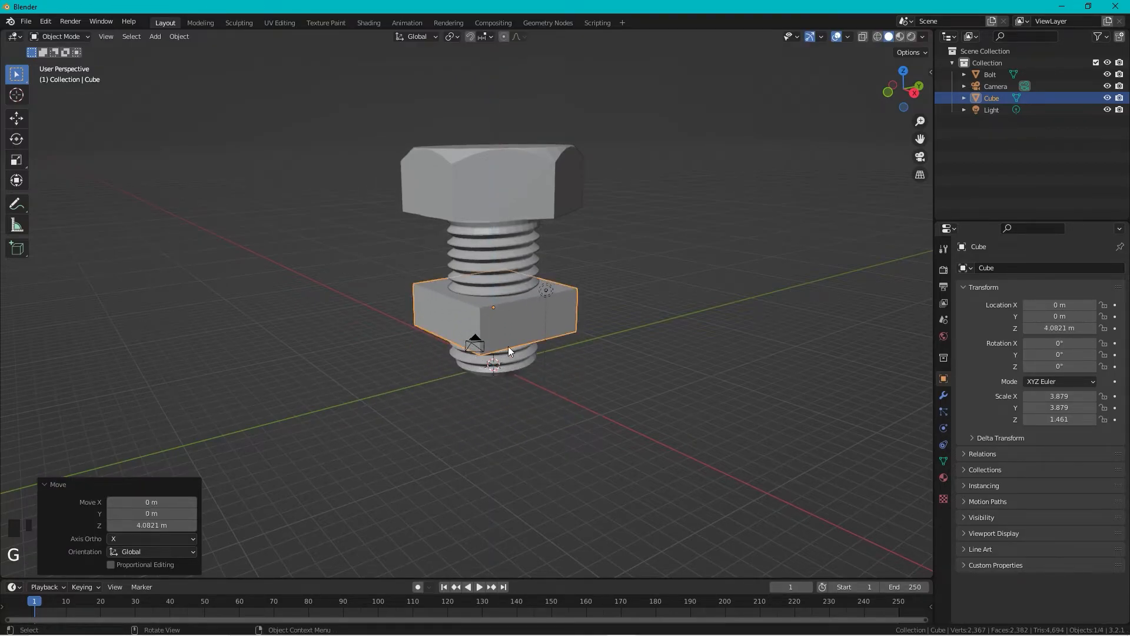
left_click(942, 395)
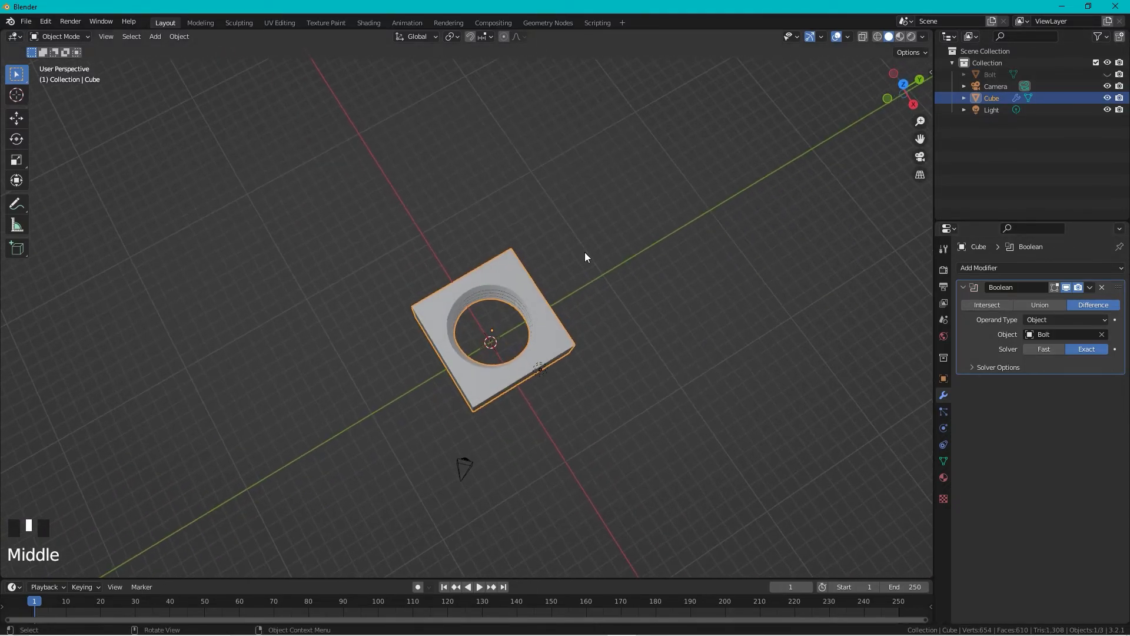
- Zoom in on the block to show the threaded hole cut by the Boolean difference
scroll("down", 3)
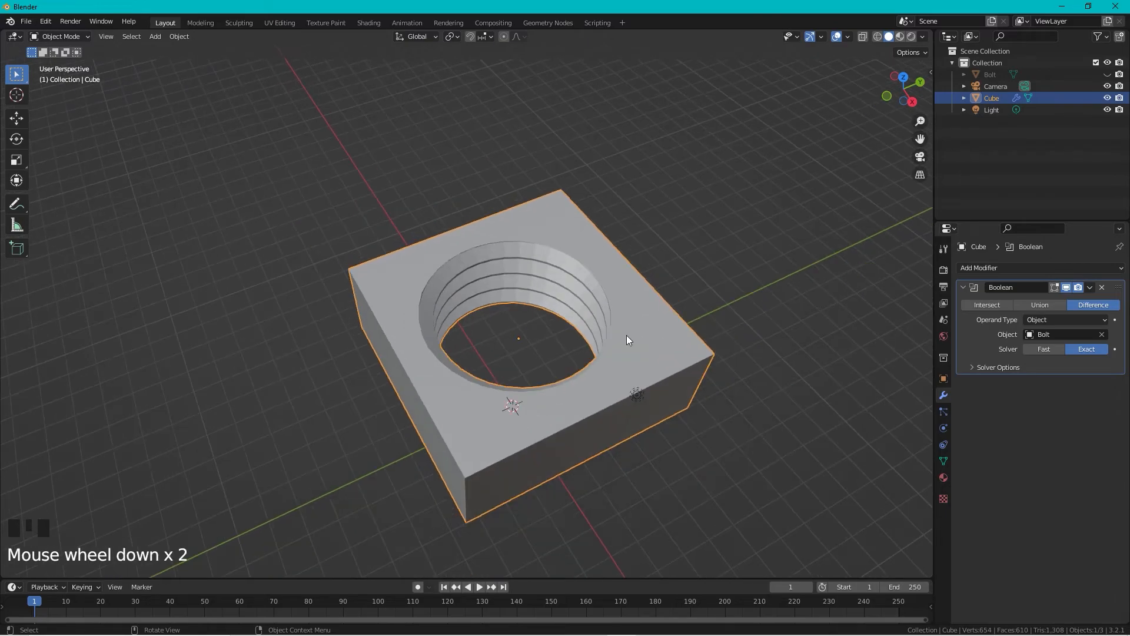